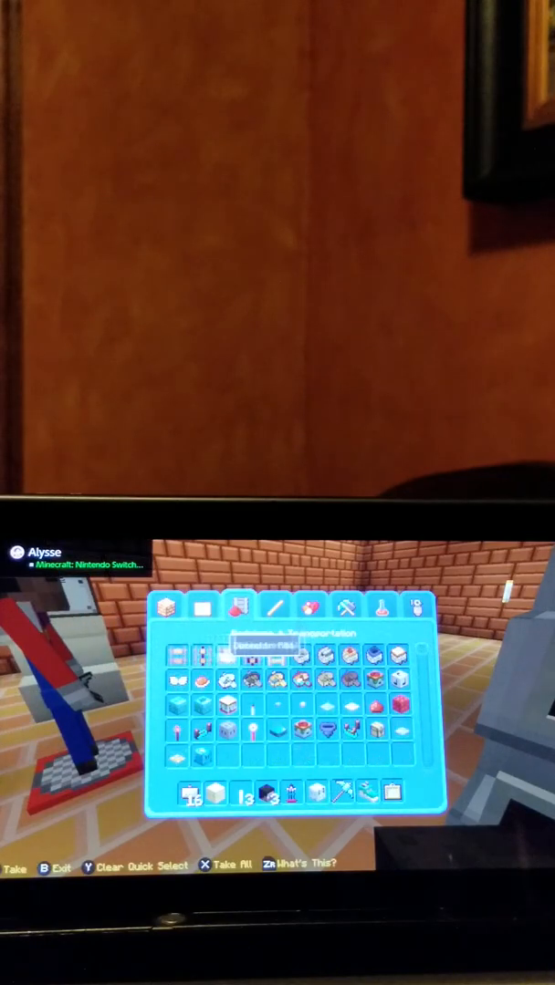
Select a toy-like item from the creative inventory into the hotbar.
left_click(202, 608)
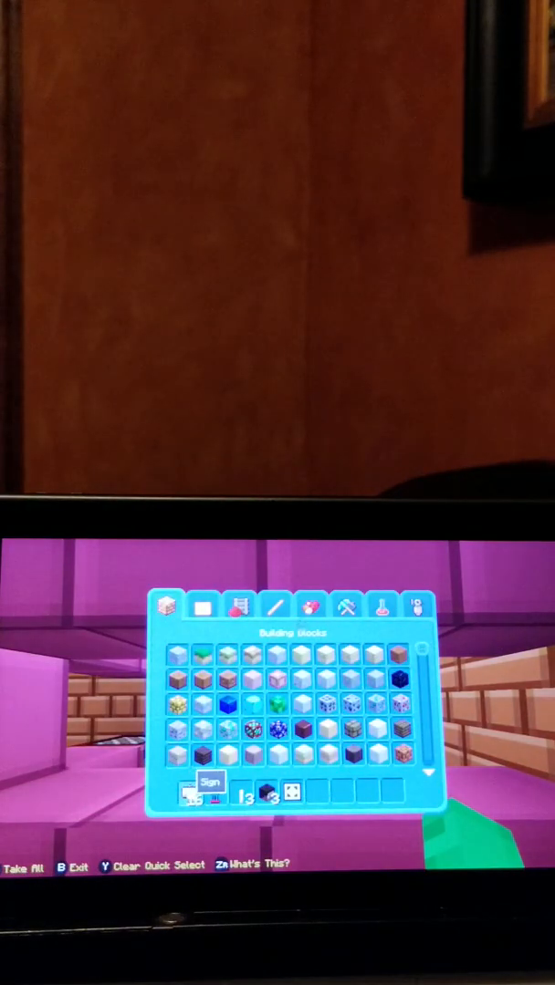
Pick items while moving through the Tools, Weapons & Armor and Materials categories.
left_click(277, 608)
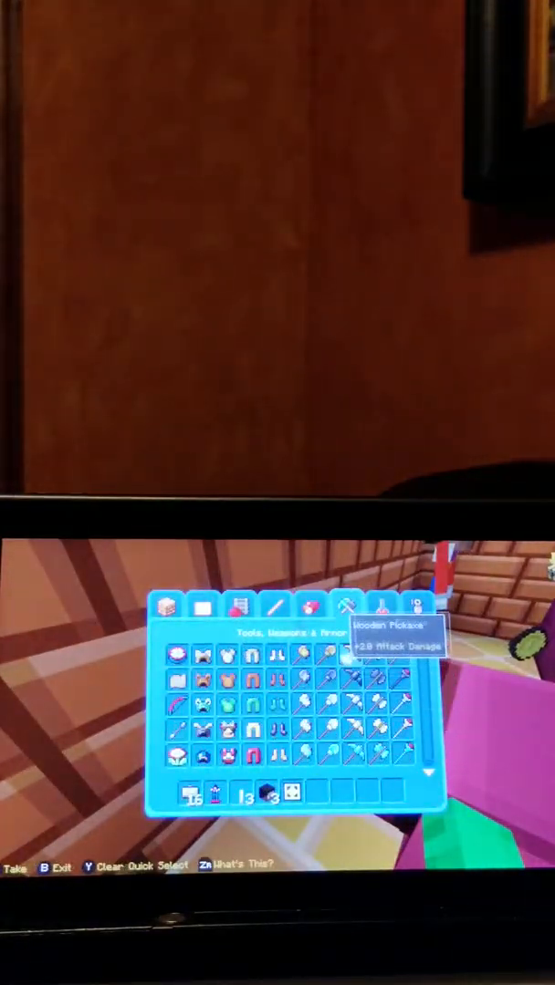
left_click(309, 605)
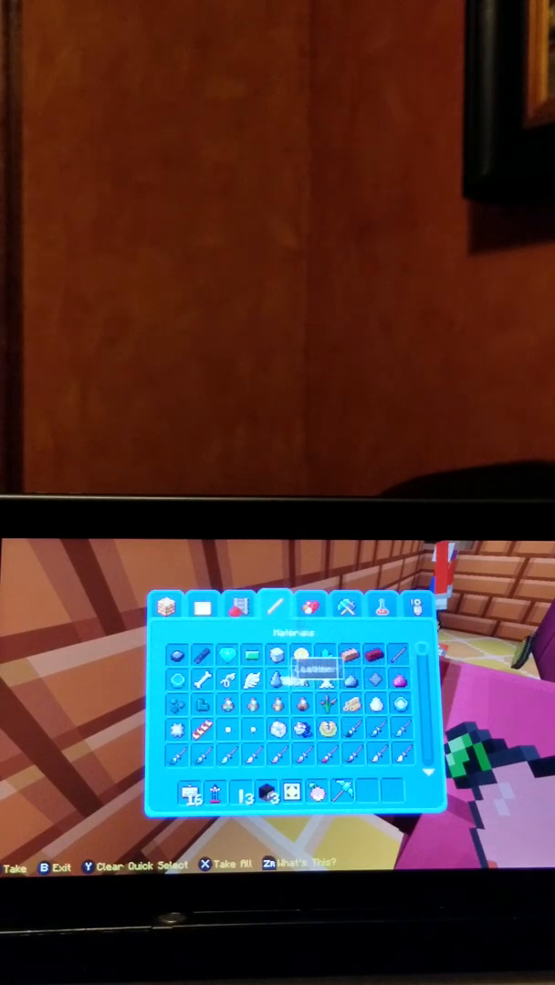
Peek at the Decoration category, then return to Materials.
left_click(200, 606)
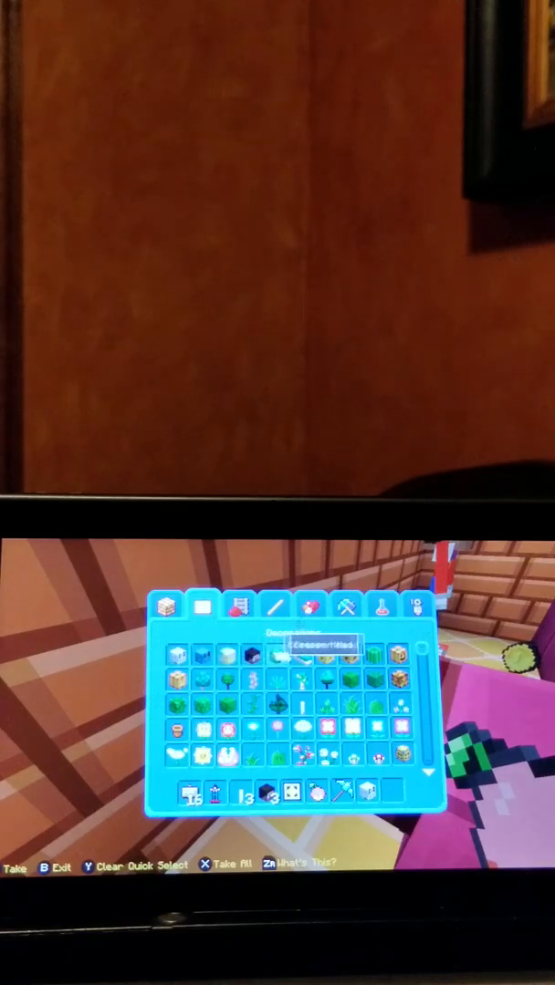
left_click(274, 606)
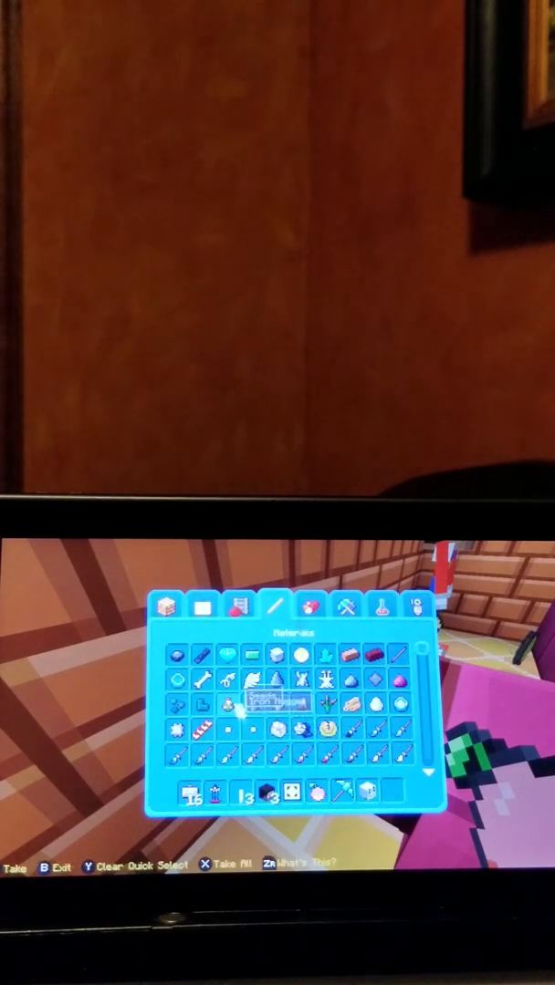